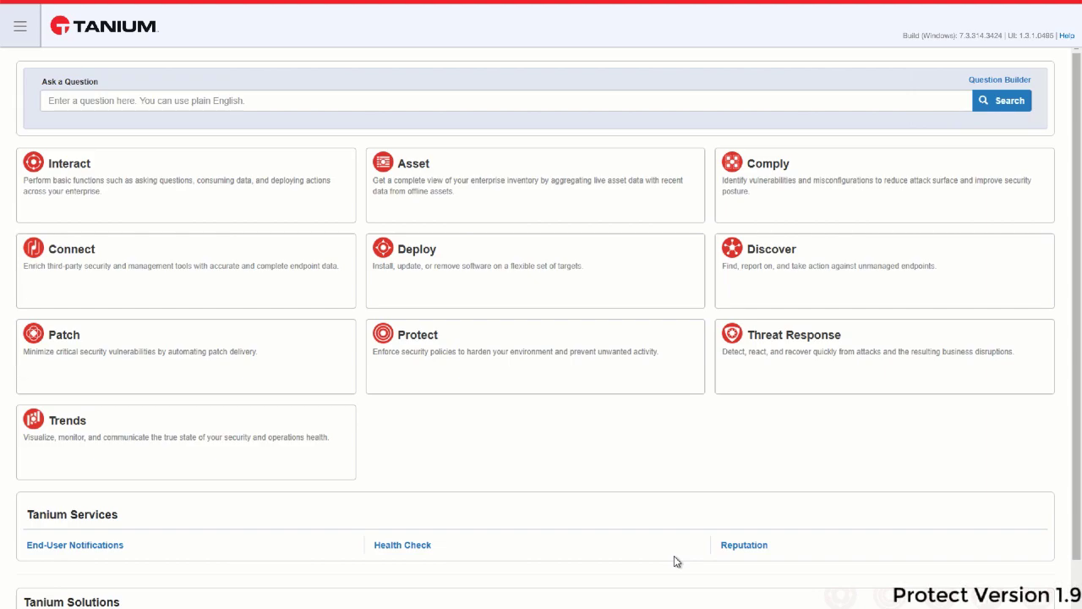
pyautogui.moveTo(619, 520)
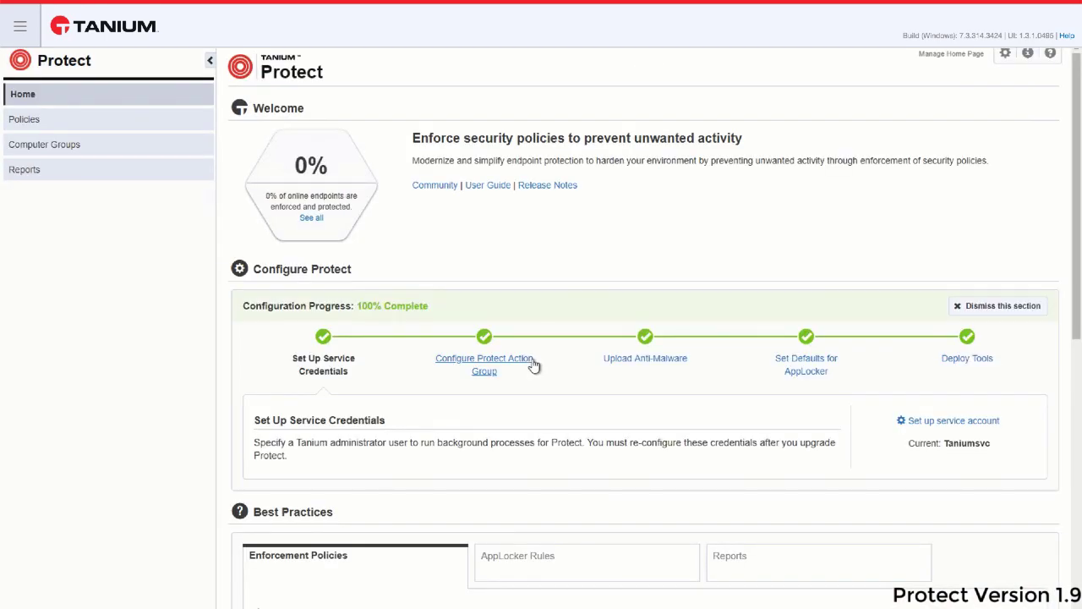
pyautogui.moveTo(78, 93)
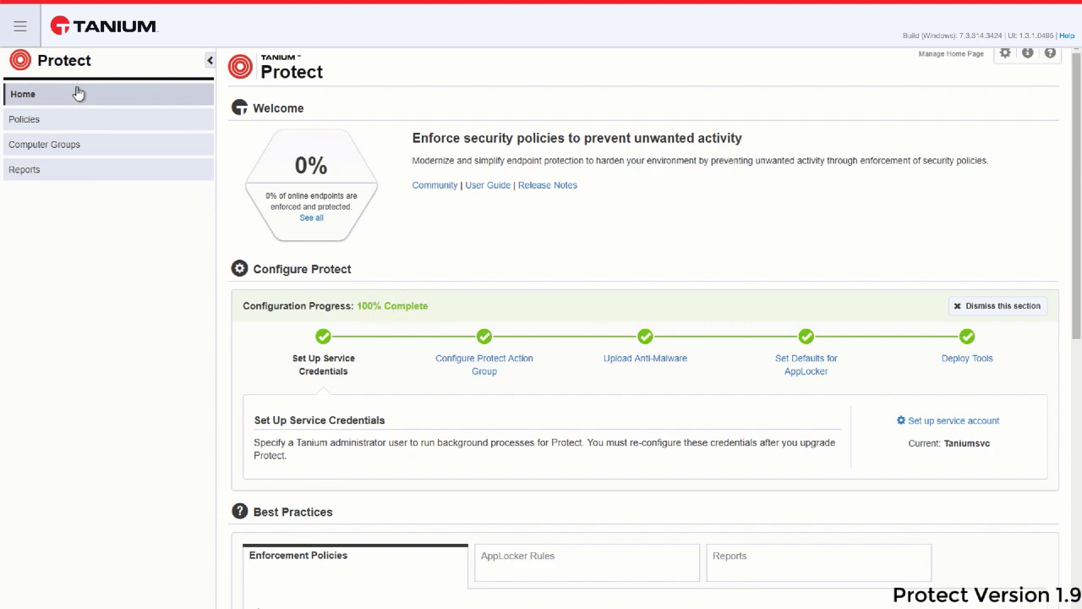
pyautogui.moveTo(93, 118)
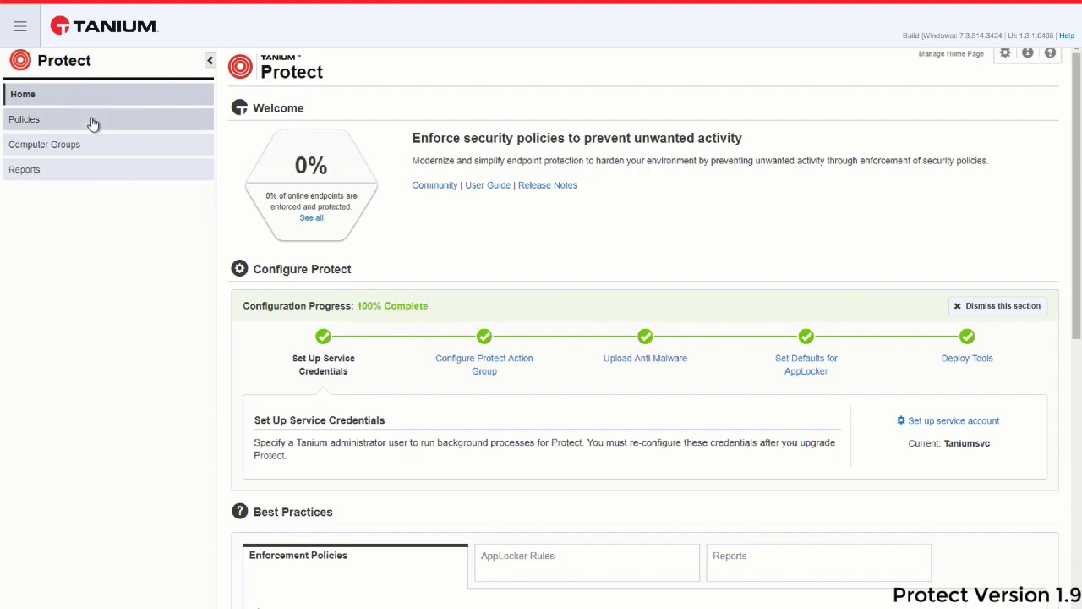
# Create a new Protect policy named 'White List' with policy type AppLocker
pyautogui.click(23, 118)
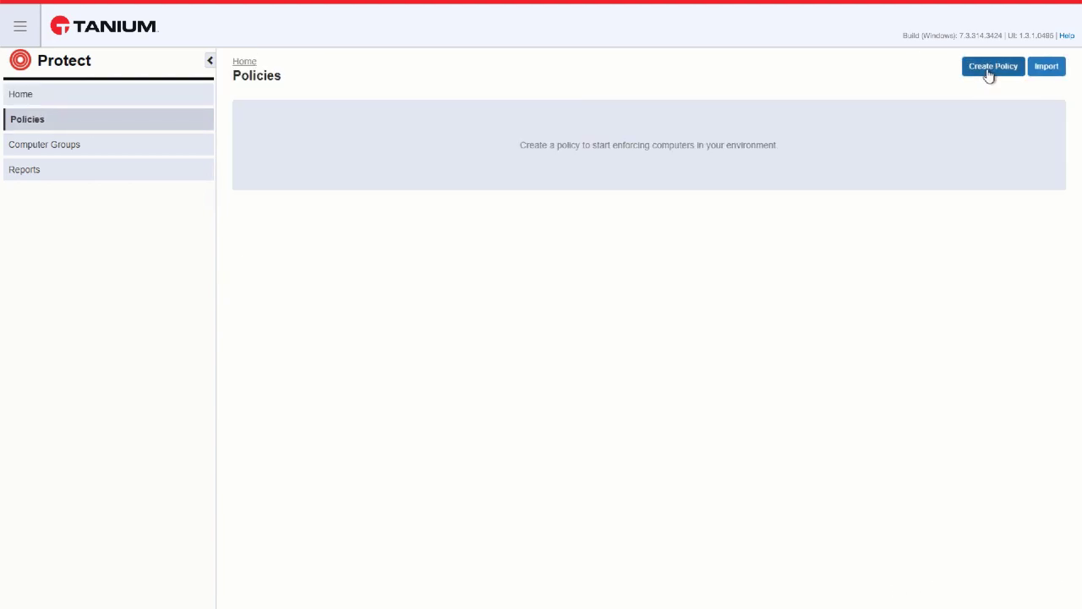
pyautogui.click(992, 66)
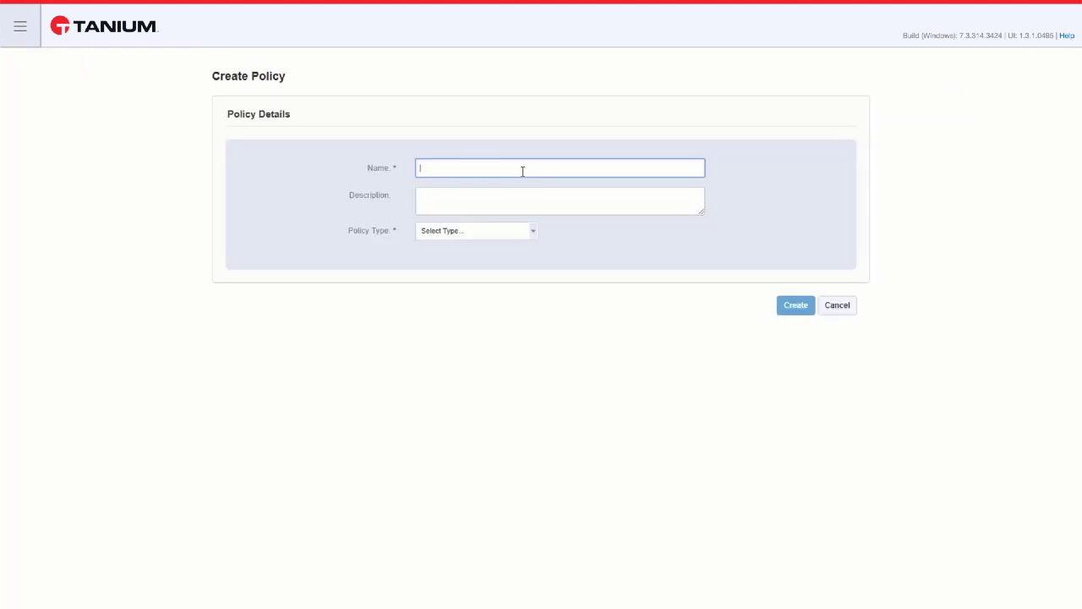
pyautogui.write('White')
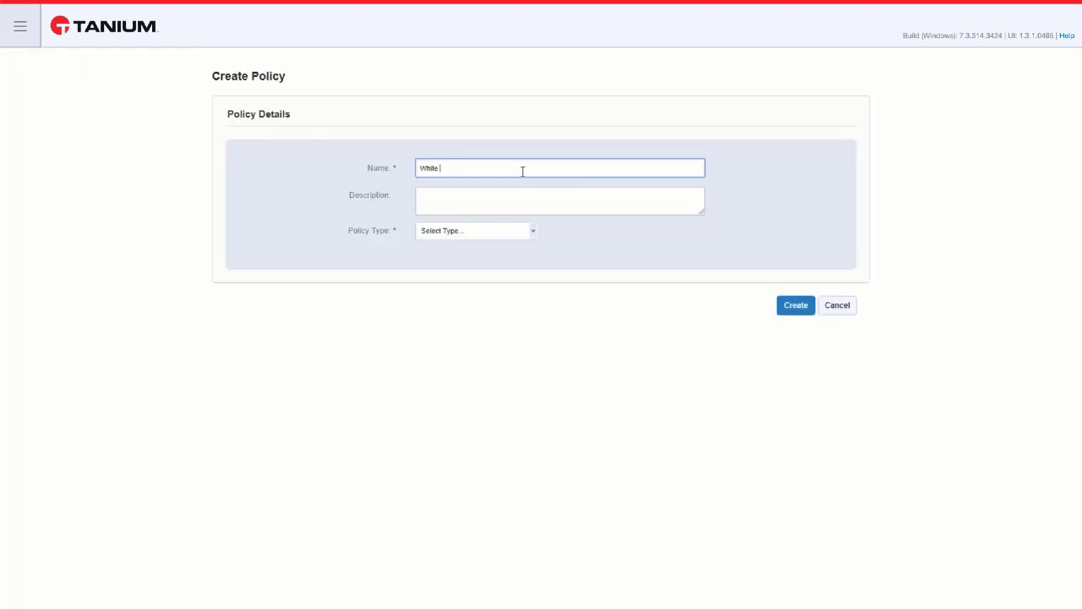
pyautogui.write('List')
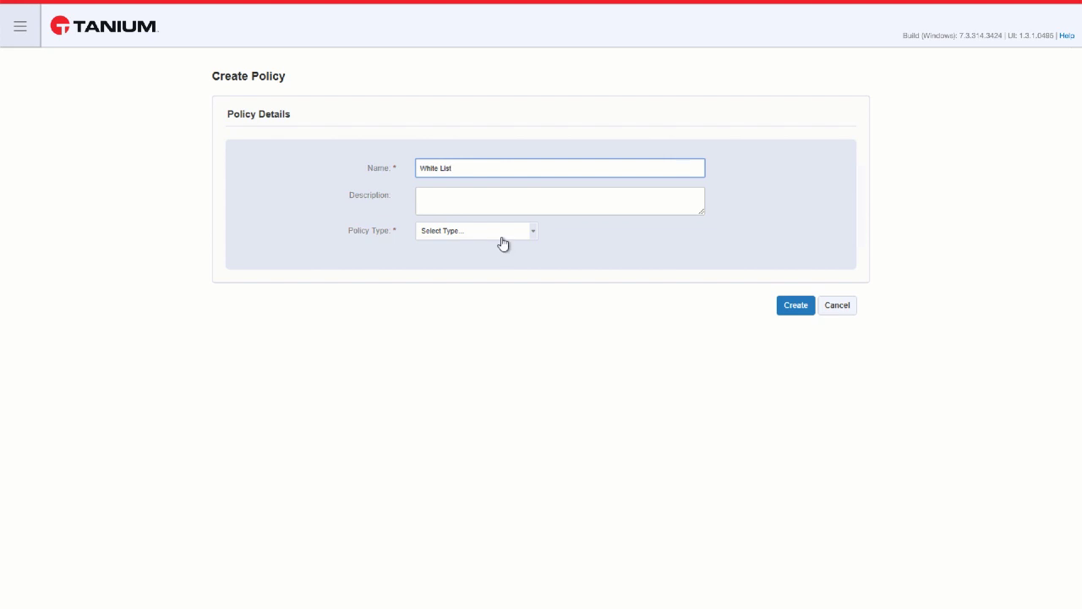
pyautogui.click(475, 230)
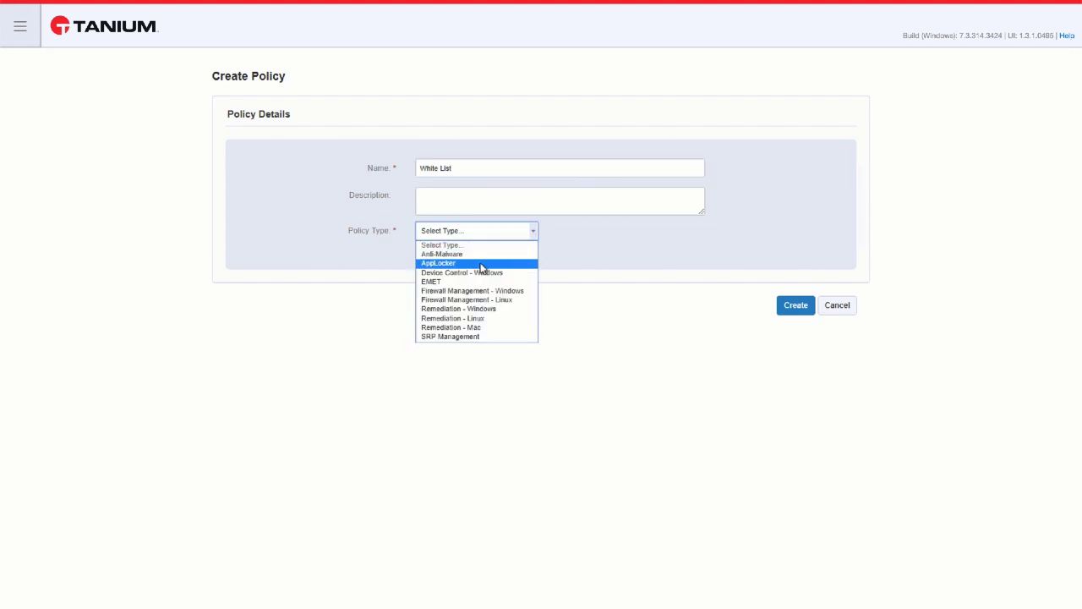
pyautogui.click(437, 264)
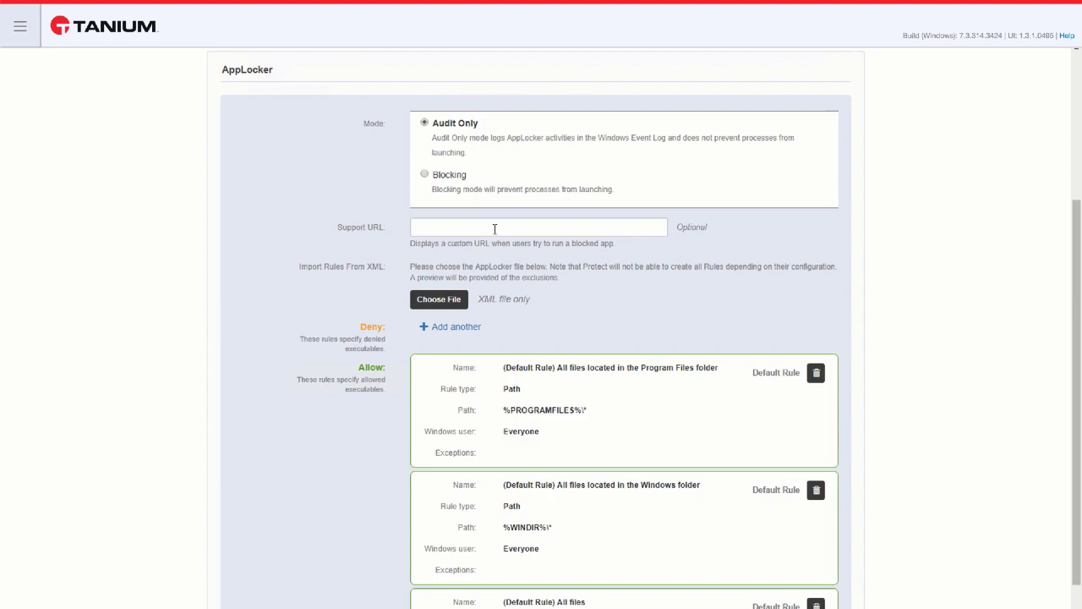
pyautogui.moveTo(487, 314)
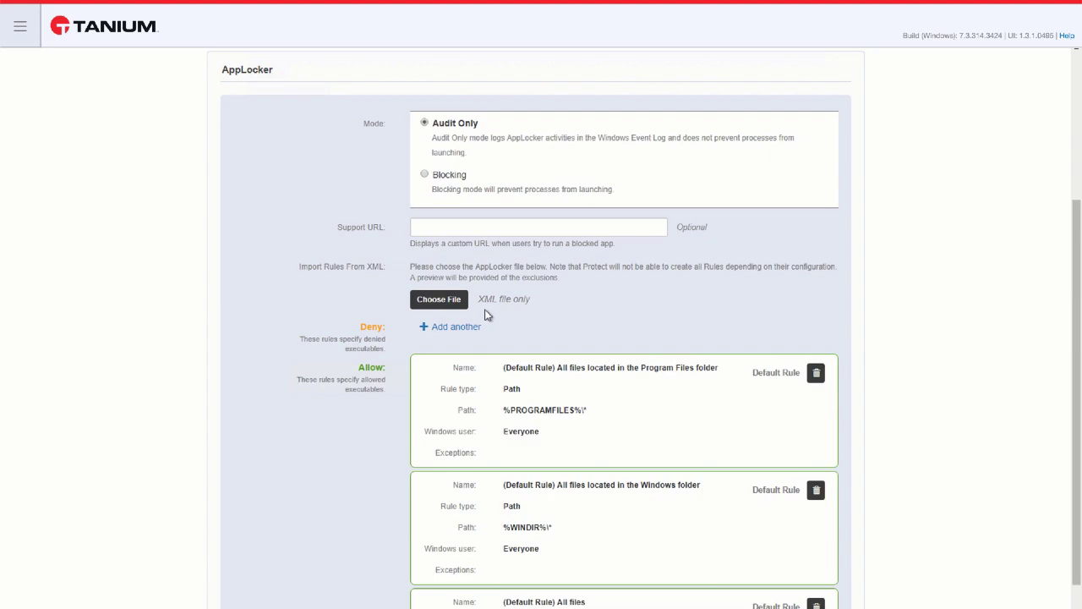
pyautogui.moveTo(792, 342)
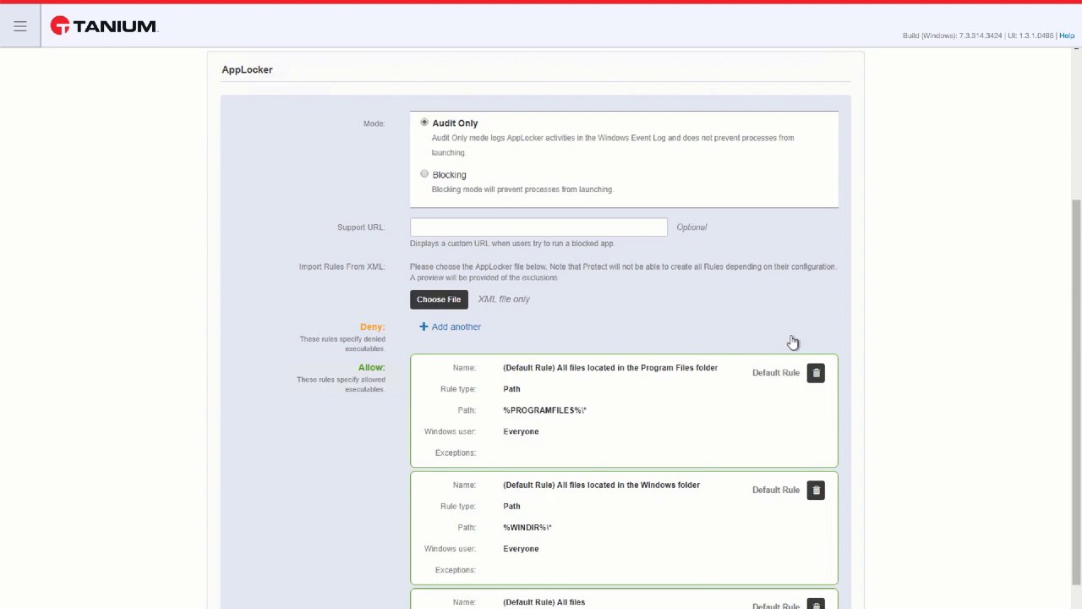
# Scroll down to the Allow rules to reach the Windows folder default rule
pyautogui.scroll(-3)
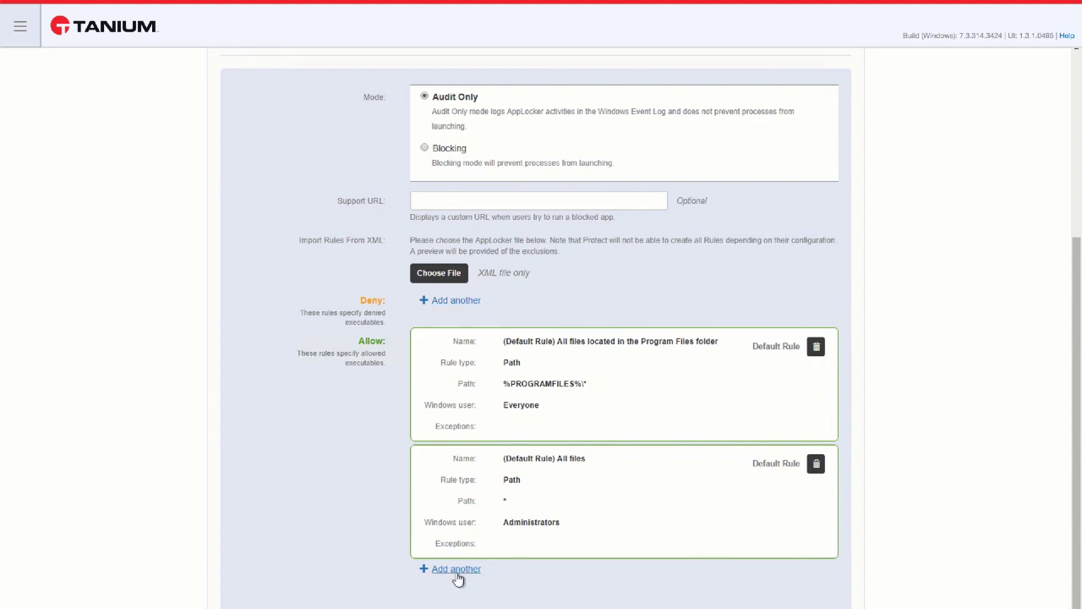
# Add an allow rule named Windows with path C:\Windows\* and reach its Windows user choice
pyautogui.click(454, 568)
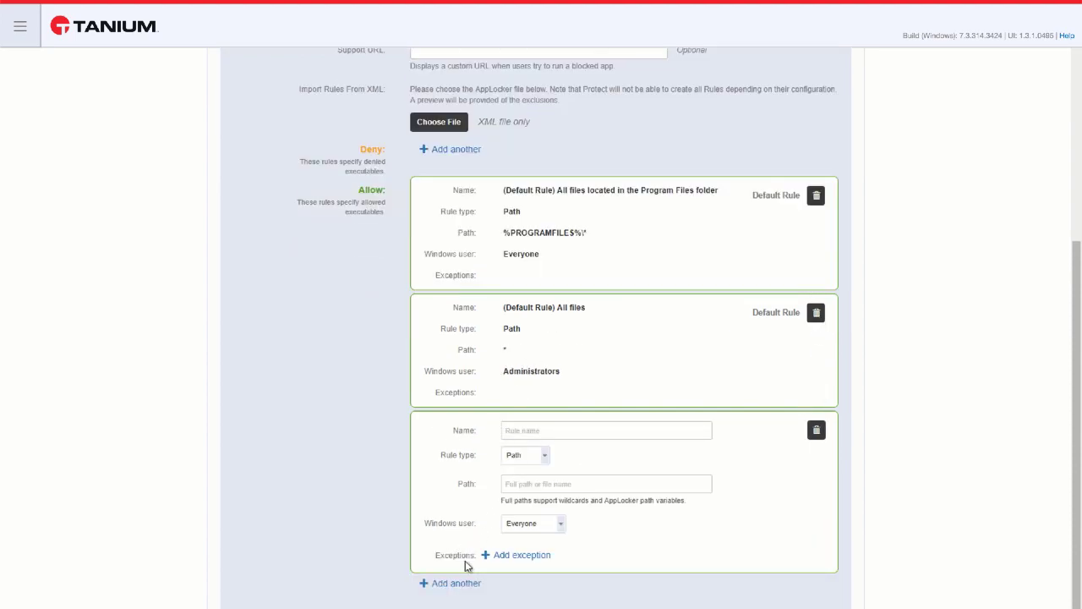
pyautogui.scroll(-3)
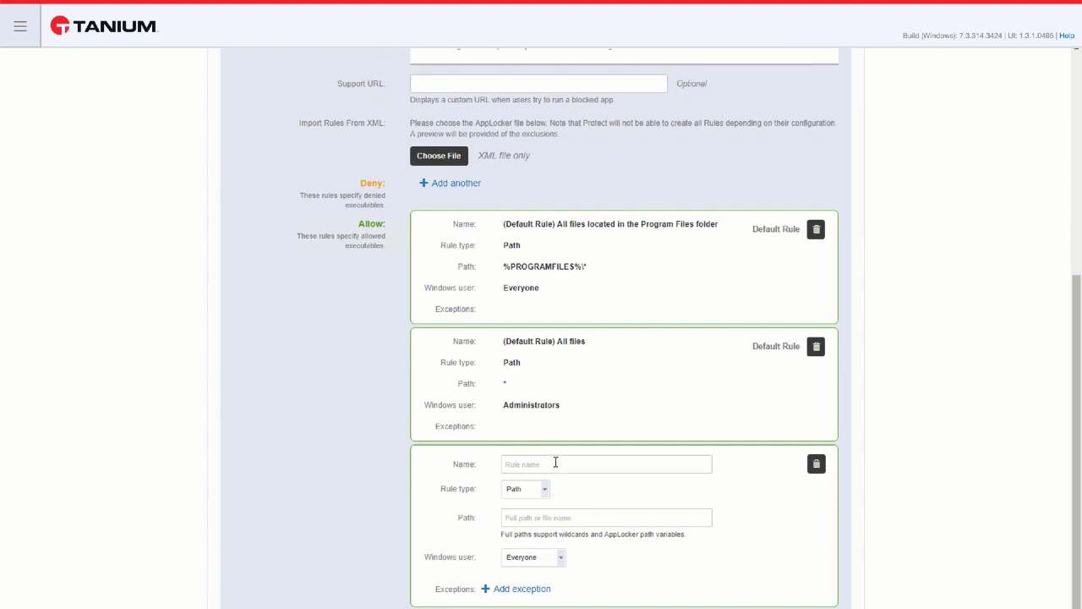
pyautogui.write('Windows')
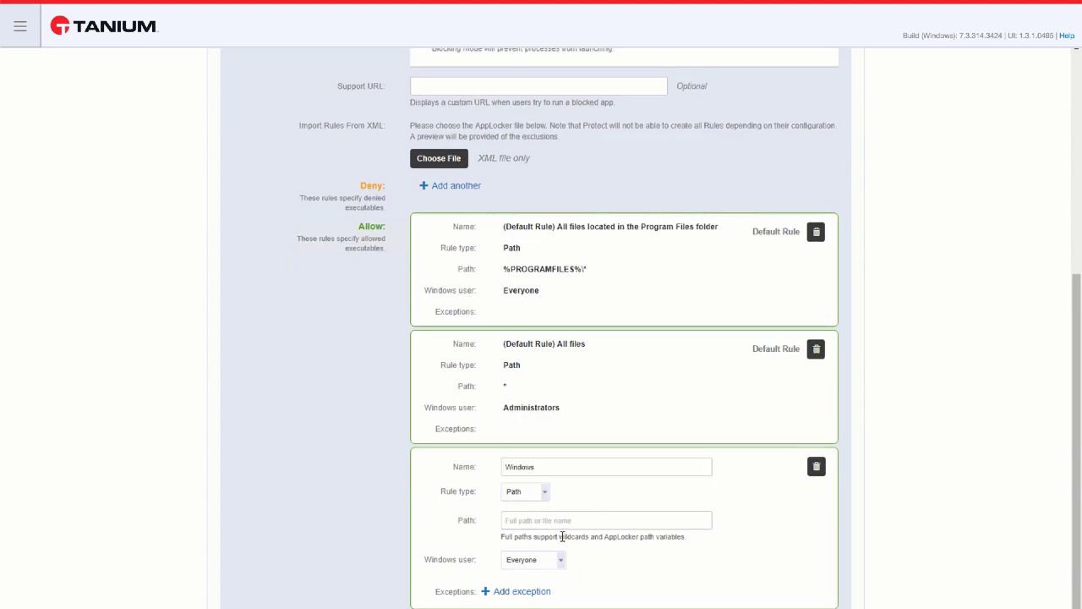
pyautogui.click(605, 521)
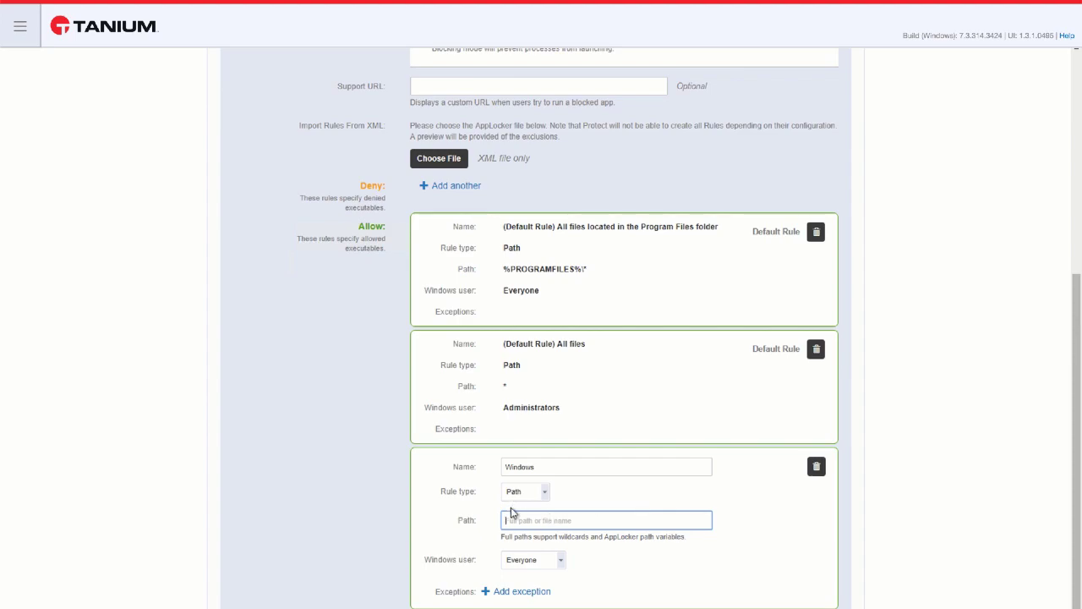
pyautogui.write('C')
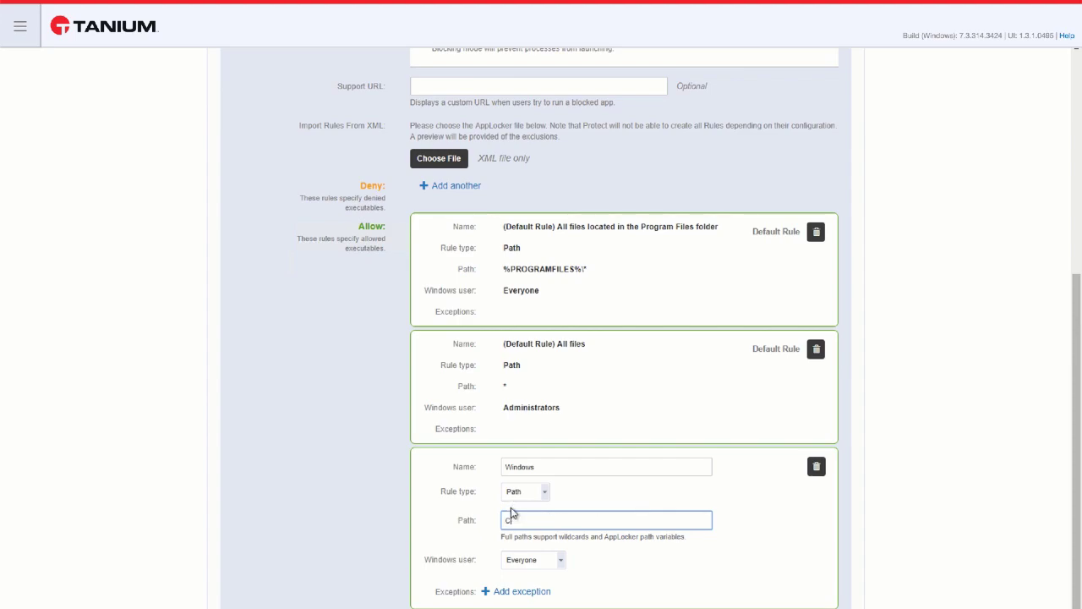
pyautogui.write(':\\Windows')
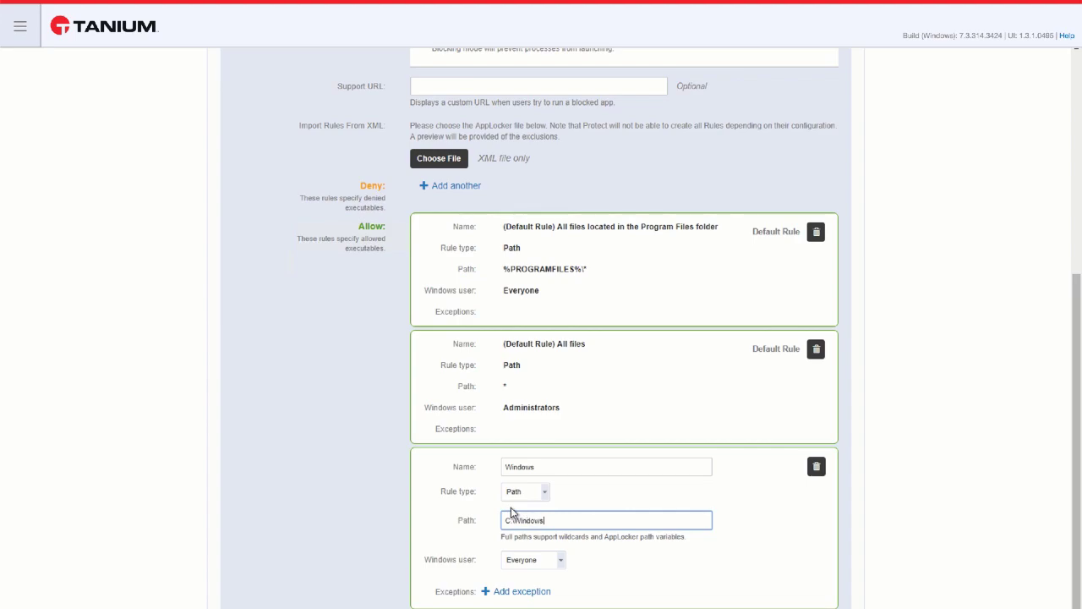
pyautogui.write('\\*')
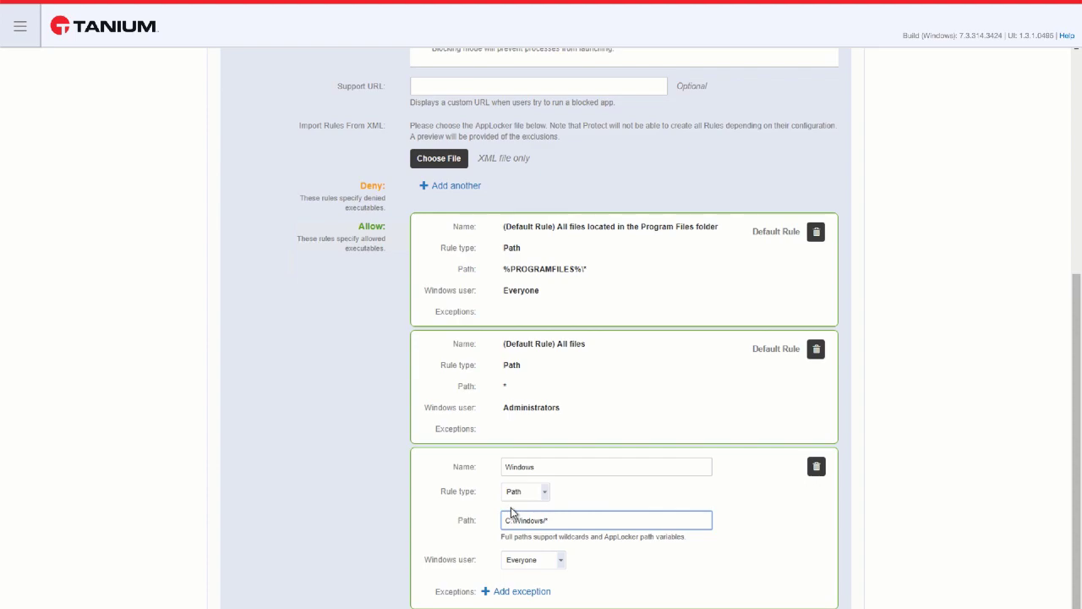
pyautogui.click(532, 558)
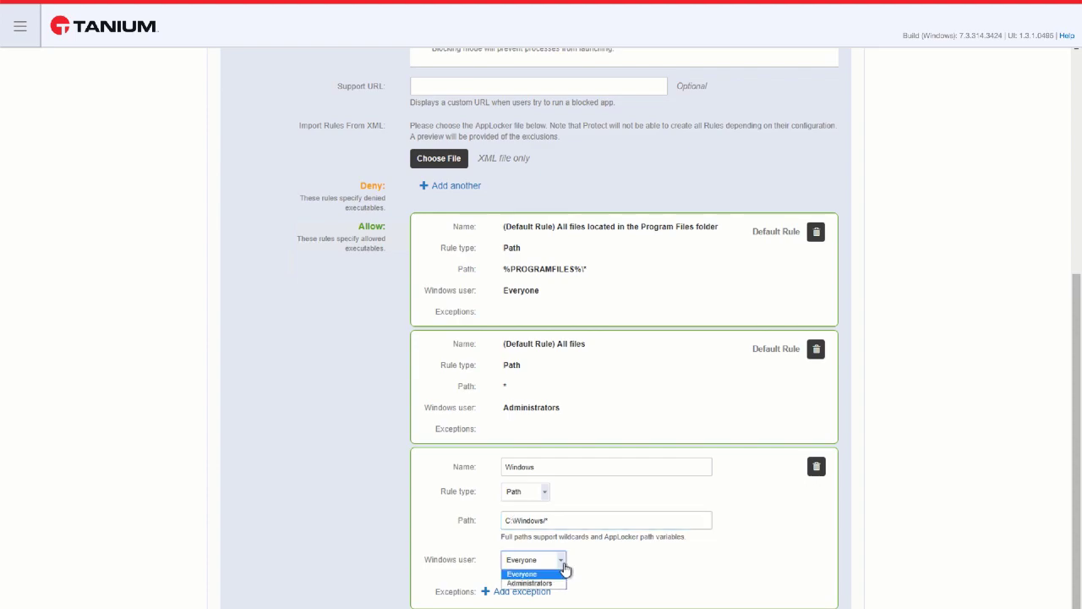
# Keep Everyone as the rule's user, enter a C:\Windows\System32 exception, then remove it
pyautogui.click(521, 591)
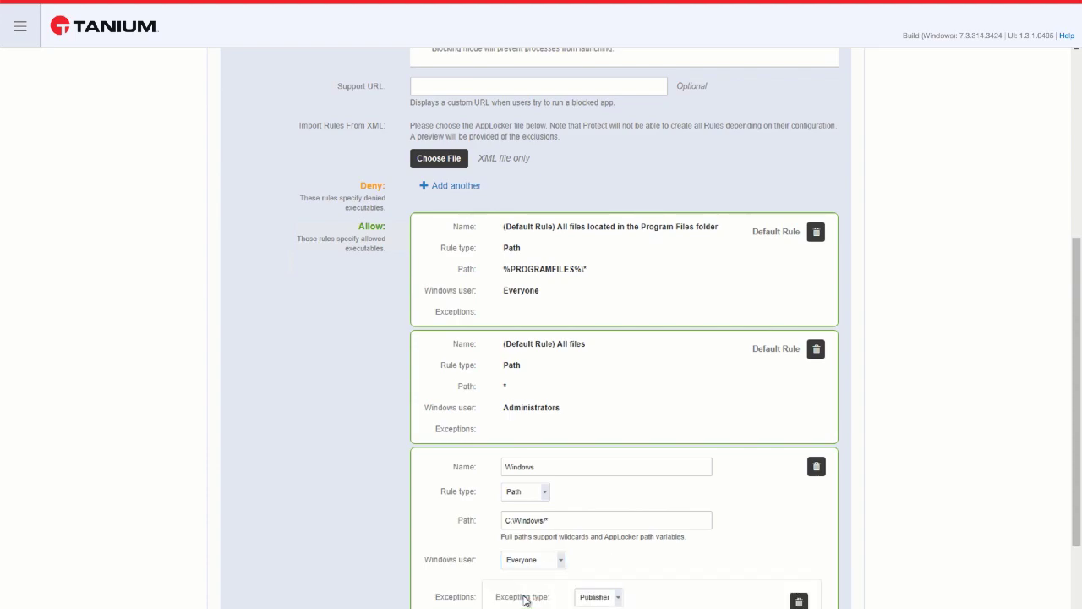
pyautogui.click(598, 438)
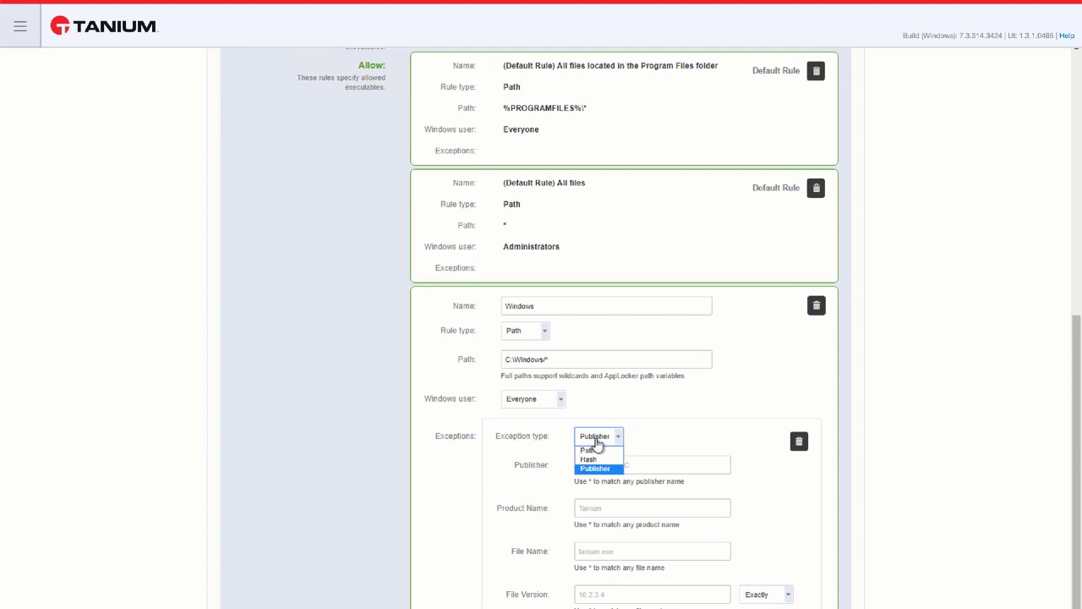
pyautogui.moveTo(600, 446)
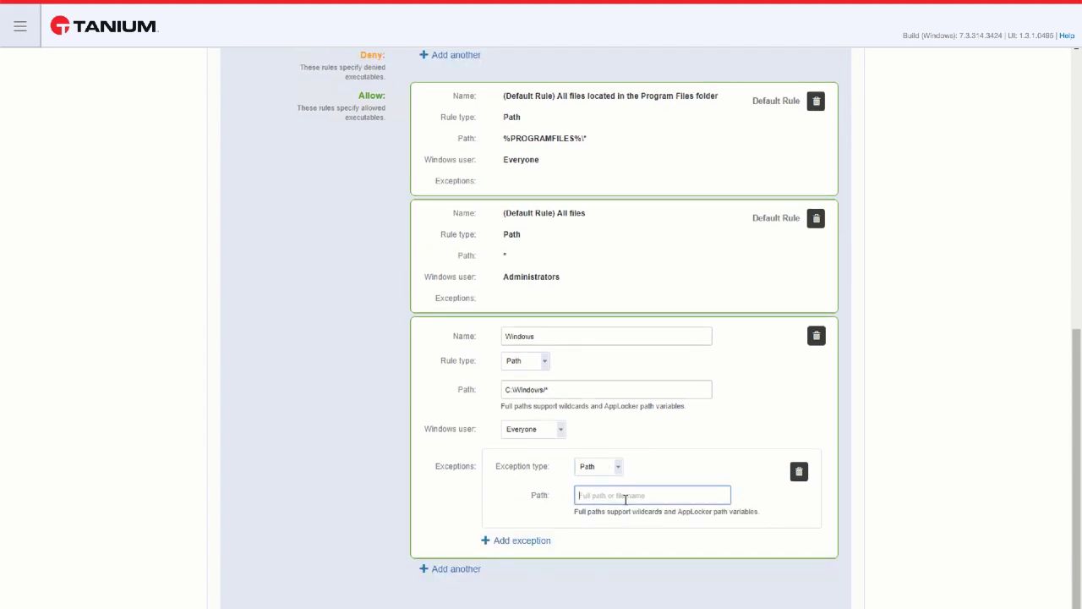
pyautogui.write('C:\\')
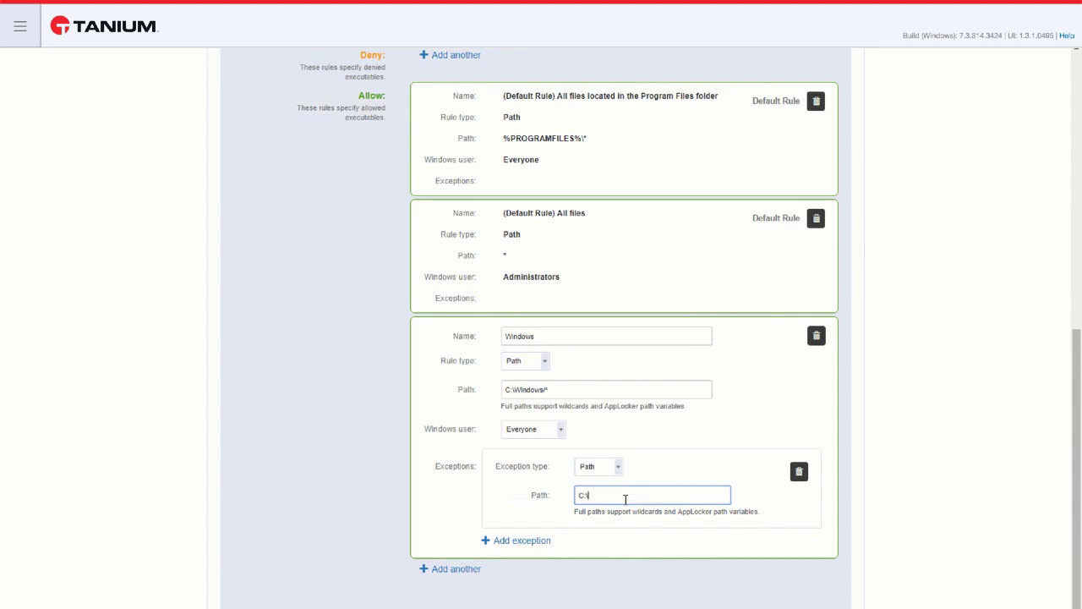
pyautogui.write('Windows\\st')
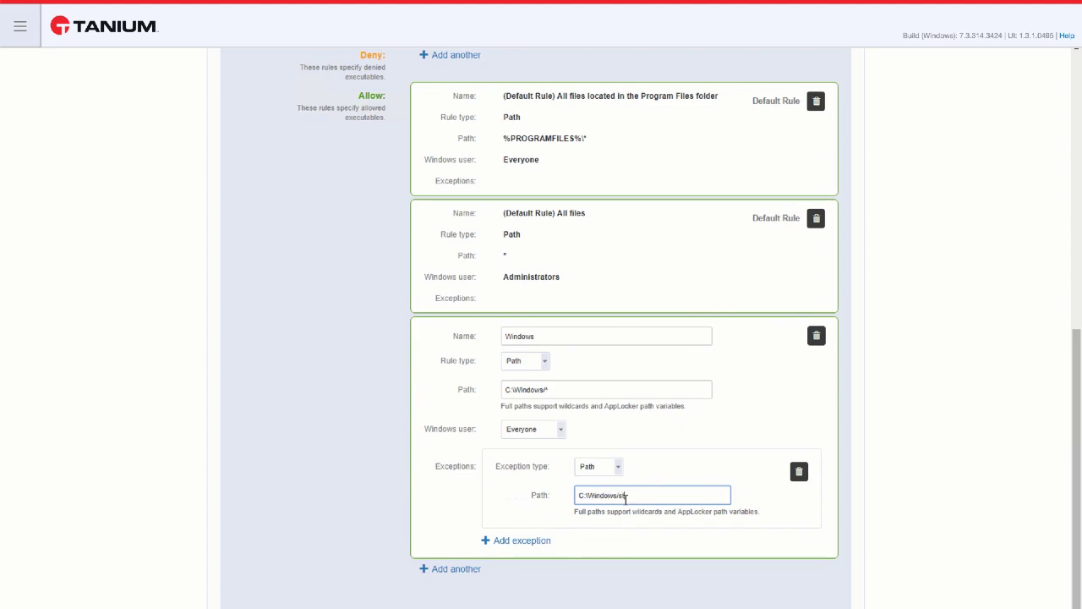
pyautogui.write('ystem')
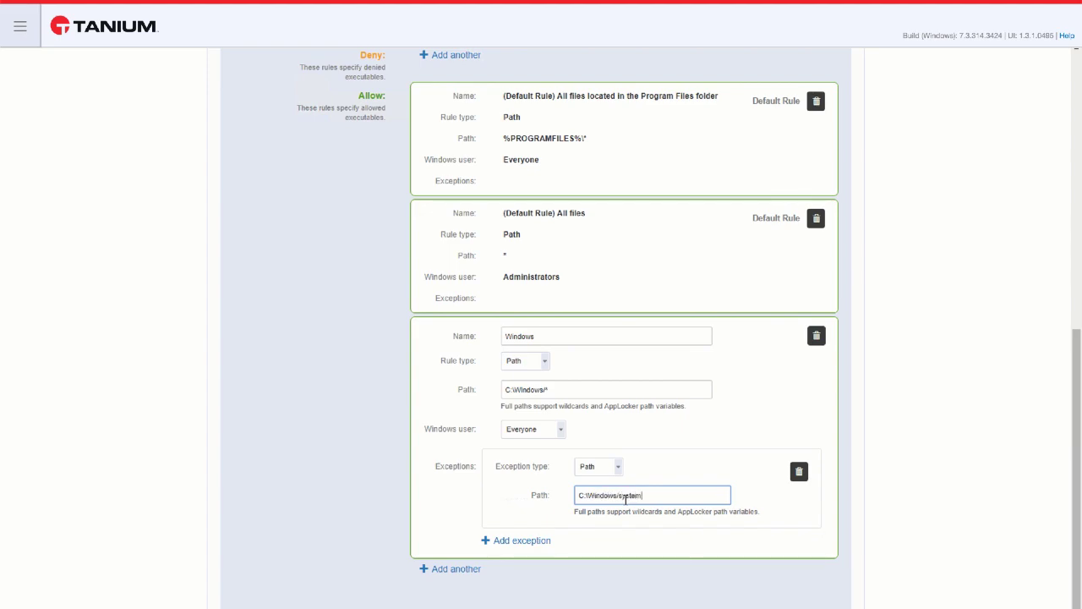
pyautogui.write('32')
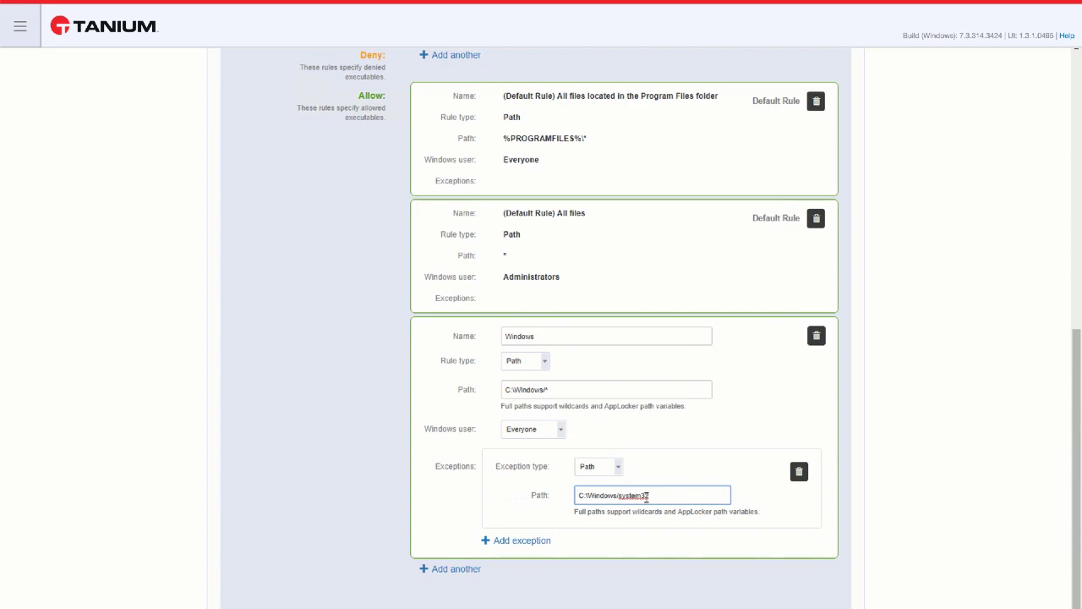
pyautogui.click(798, 470)
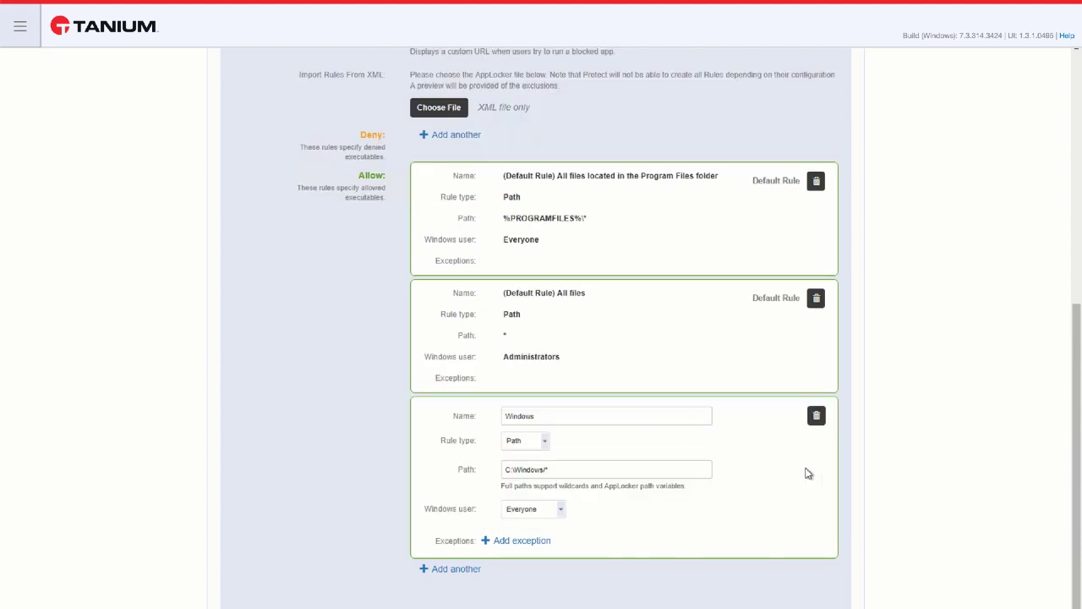
# Make the Windows rule a Publisher rule for Microsoft Corporation, version 0.0.0.0 and above
pyautogui.click(524, 440)
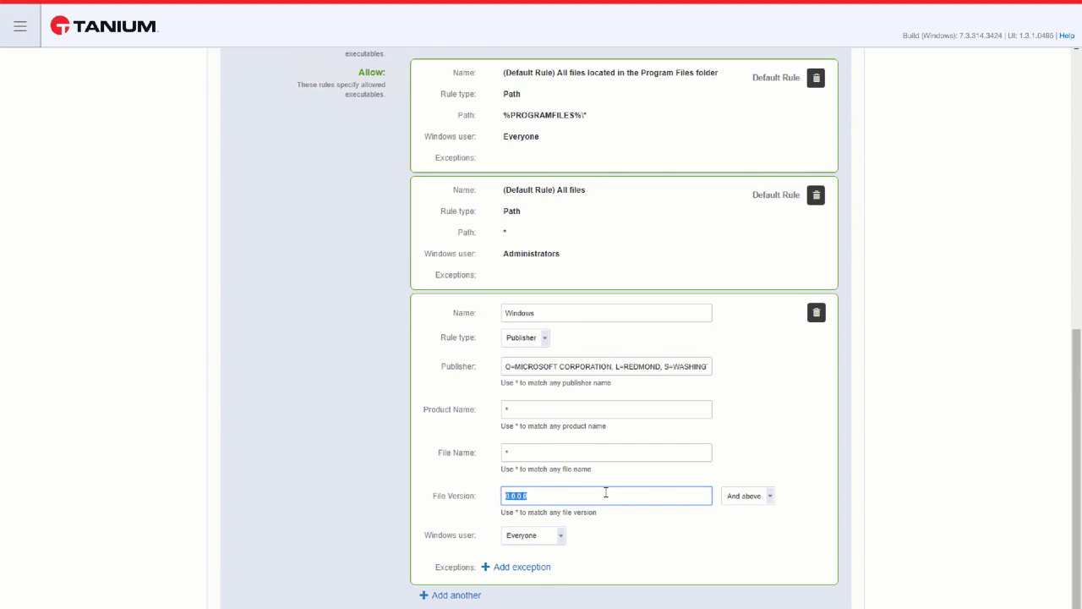
pyautogui.click(769, 495)
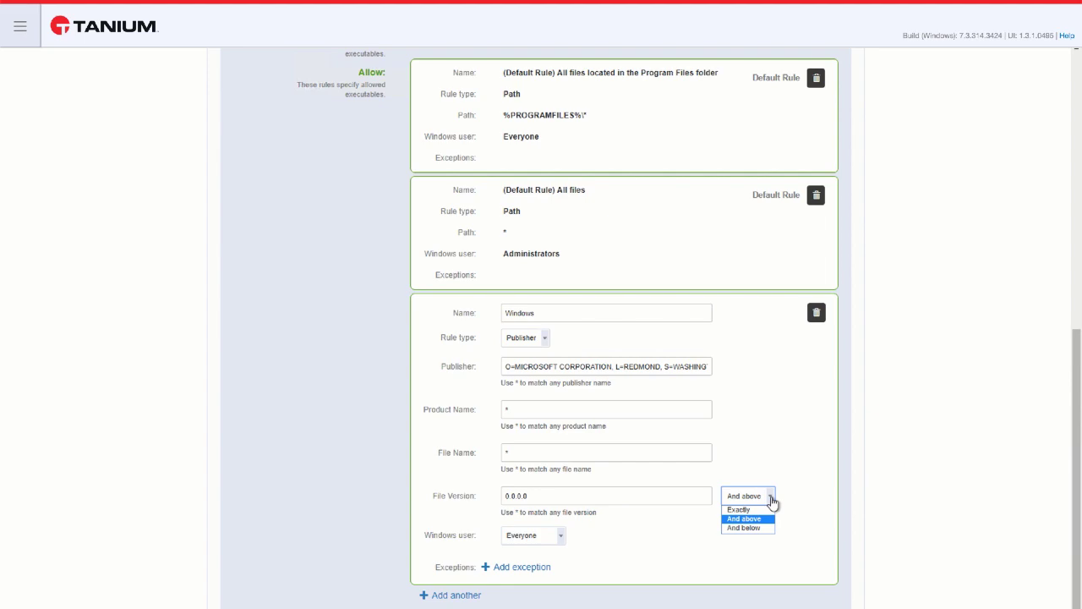
pyautogui.click(521, 567)
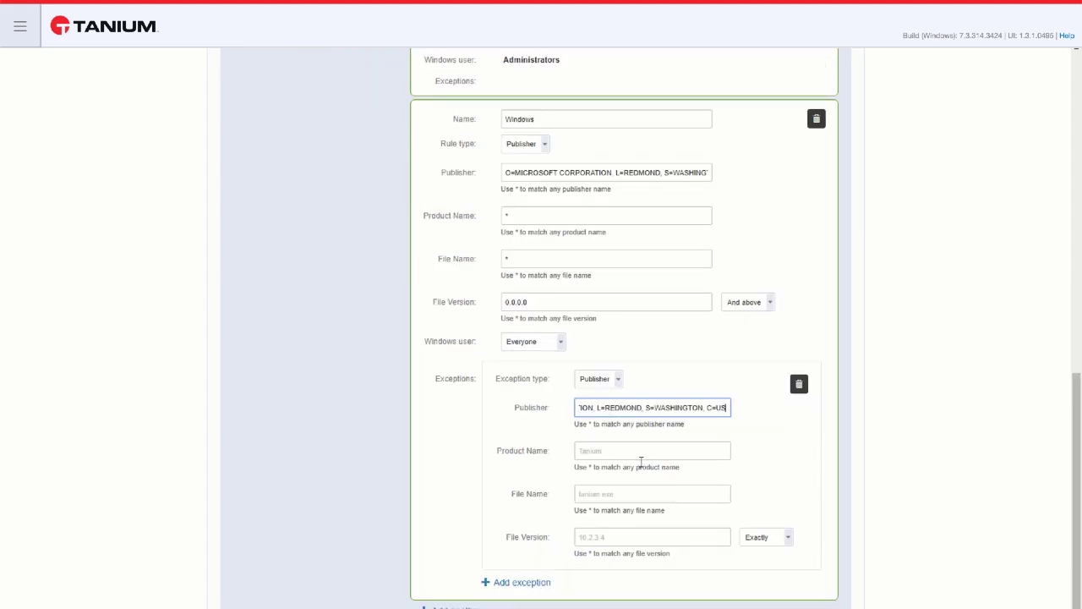
pyautogui.click(652, 449)
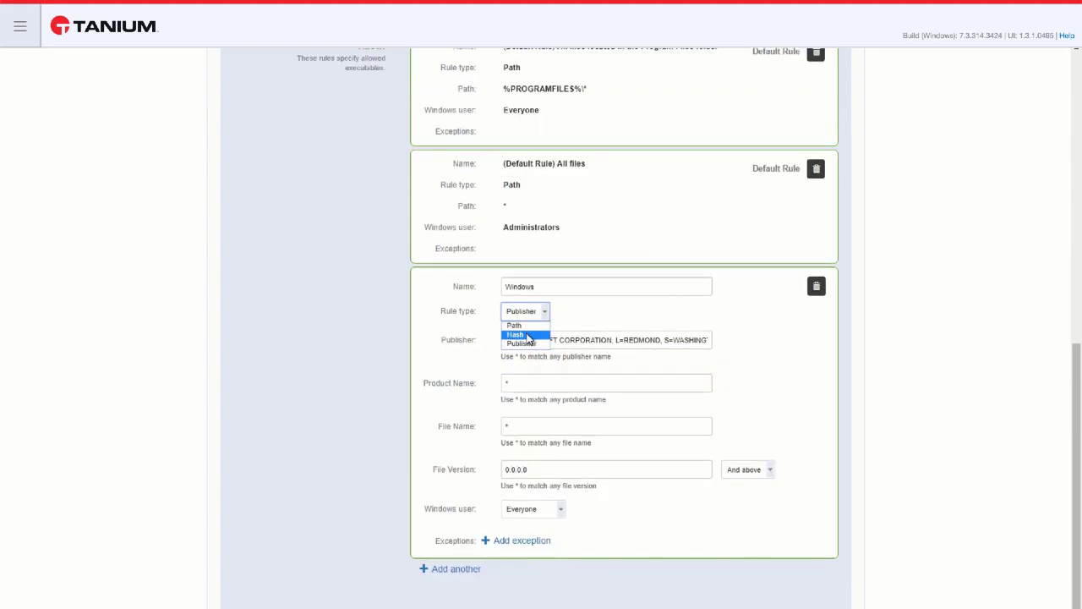
# Switch the Windows rule to the Hash type and look at its file name field
pyautogui.click(513, 335)
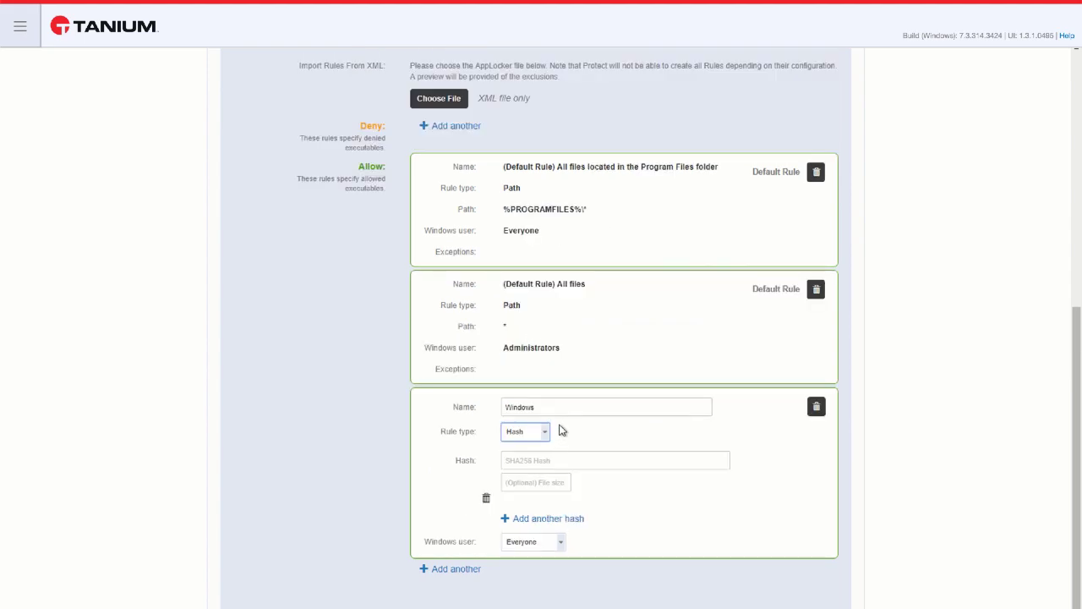
pyautogui.click(615, 460)
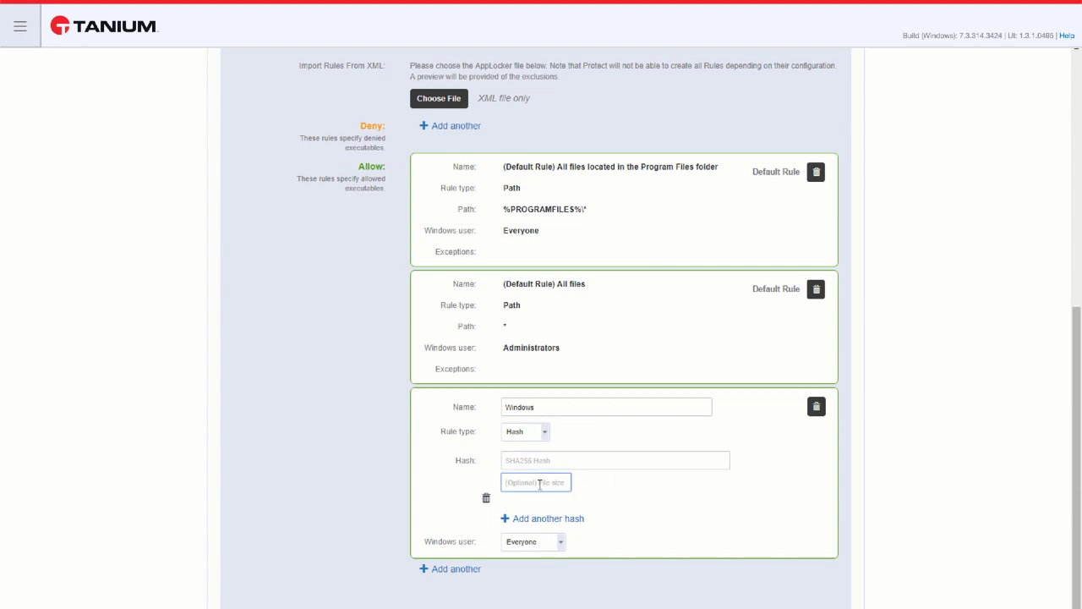
pyautogui.click(548, 517)
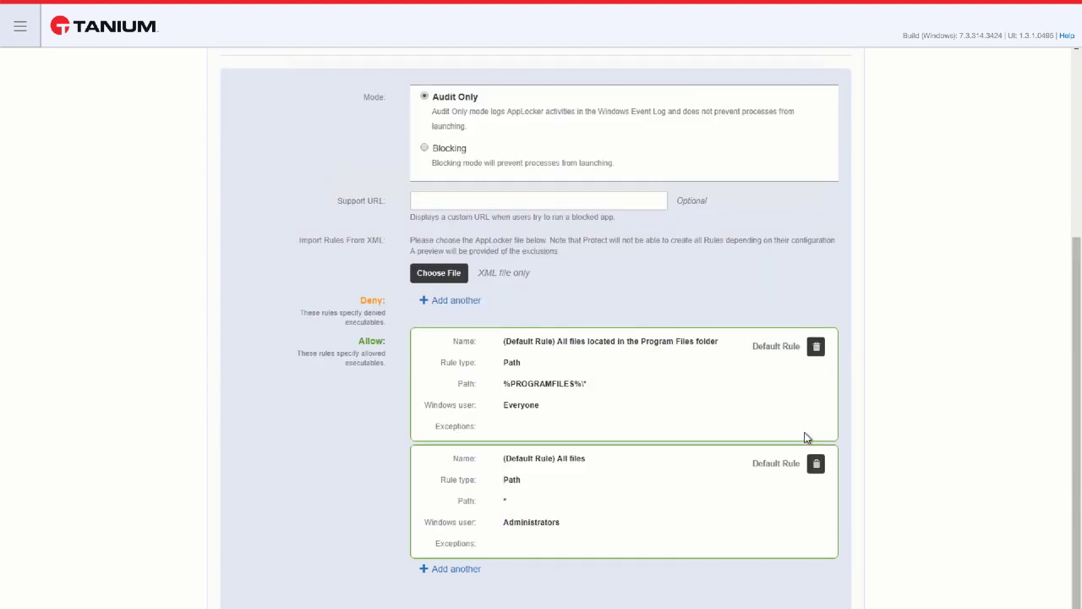
pyautogui.click(450, 299)
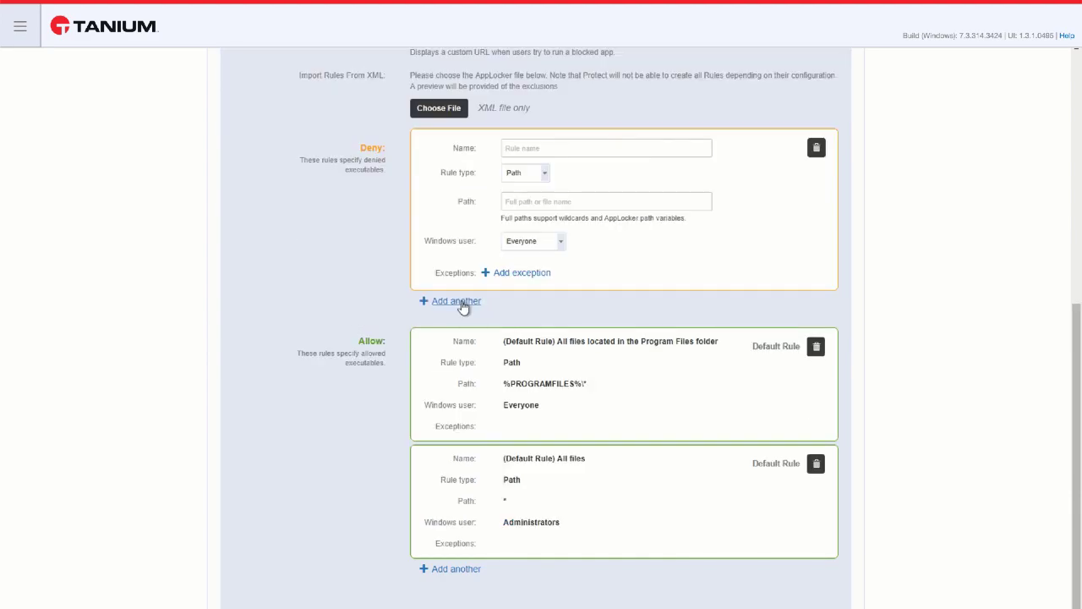
pyautogui.moveTo(688, 172)
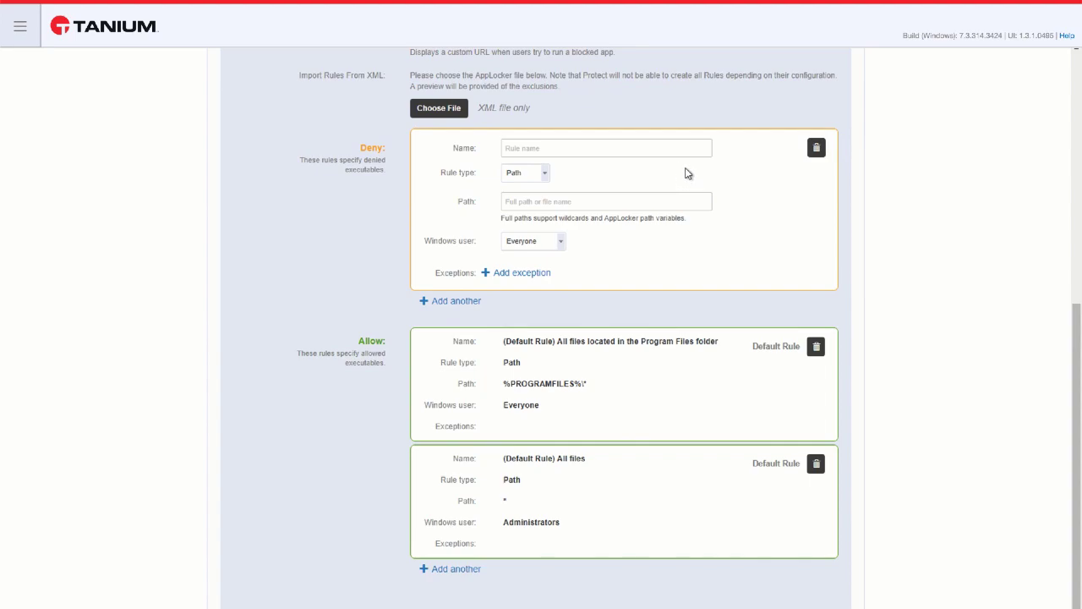
pyautogui.click(524, 172)
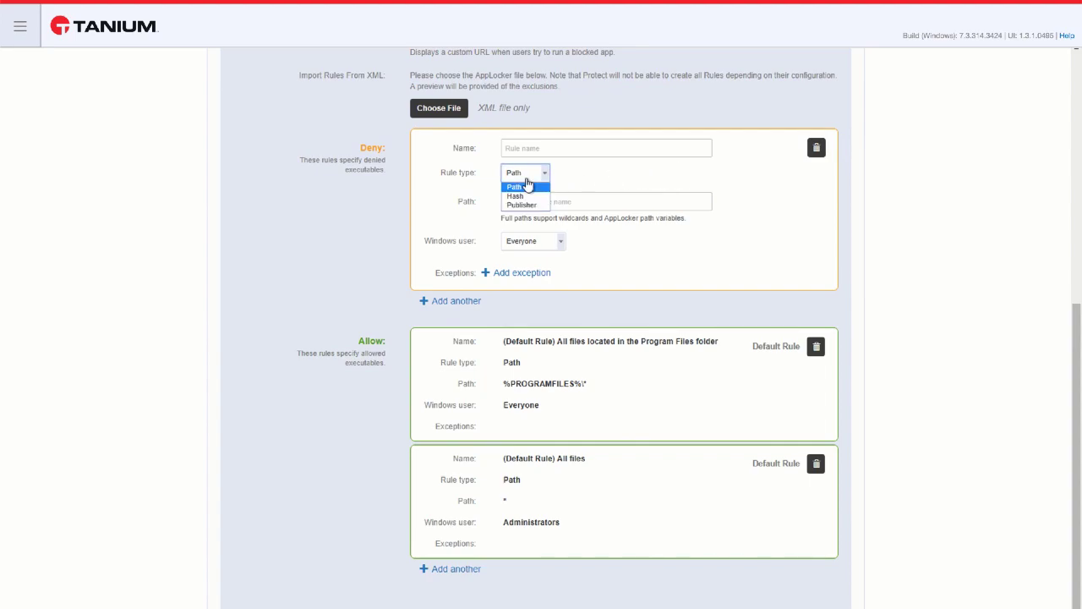
pyautogui.moveTo(694, 174)
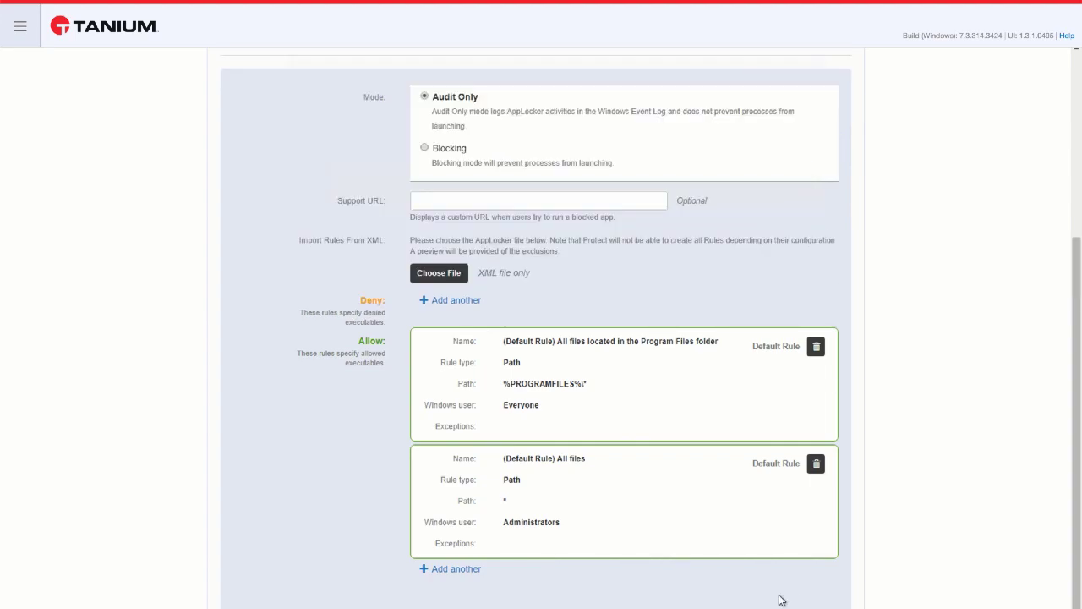
pyautogui.scroll(-3)
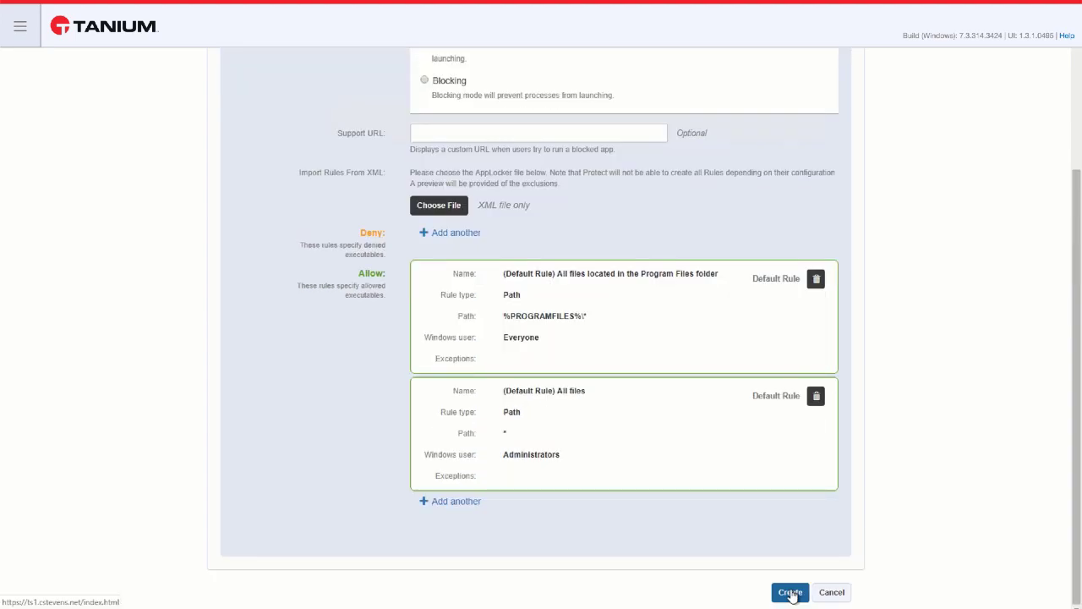
# Save the White List policy and start adding an enforcement for it
pyautogui.click(788, 592)
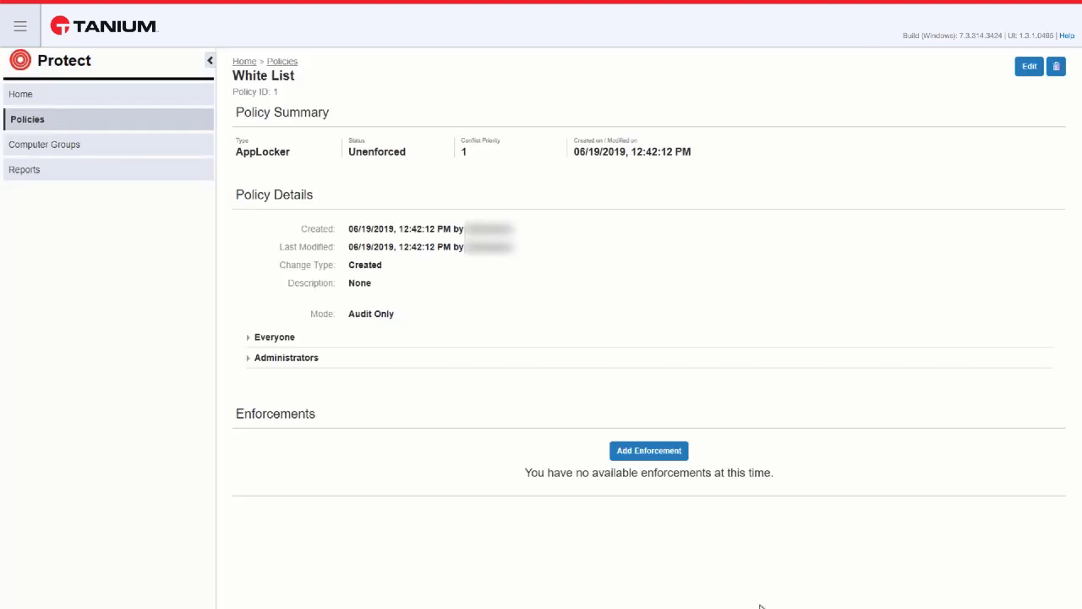
pyautogui.moveTo(649, 450)
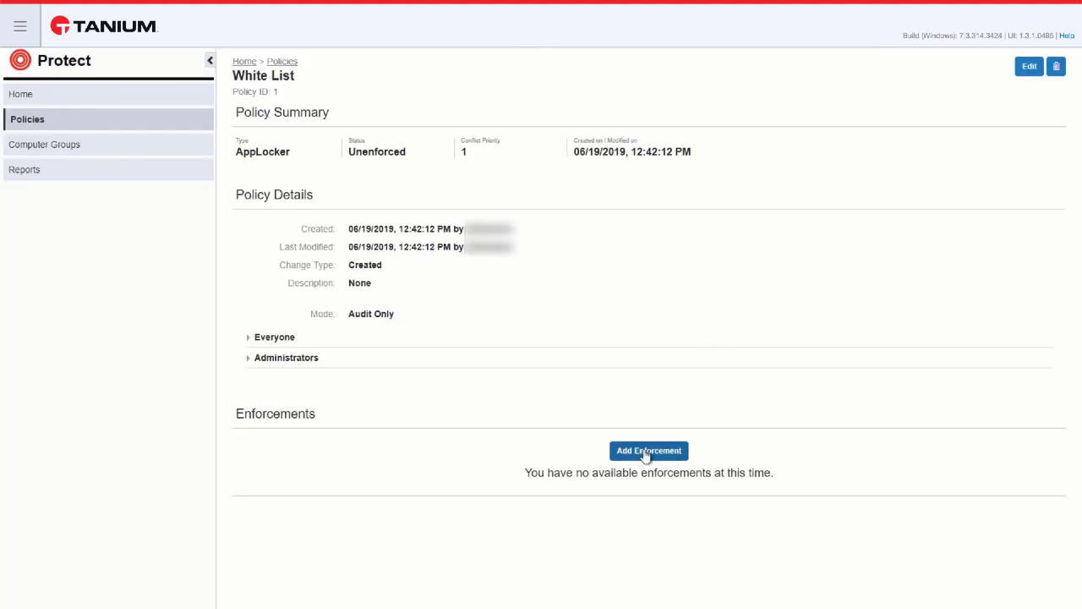
pyautogui.click(649, 450)
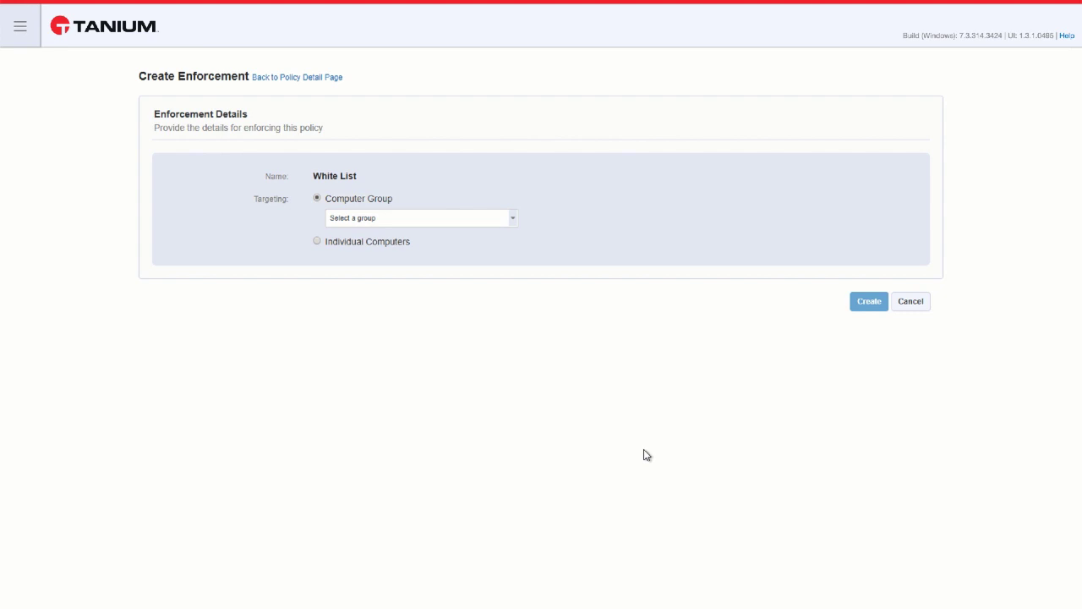
pyautogui.moveTo(504, 222)
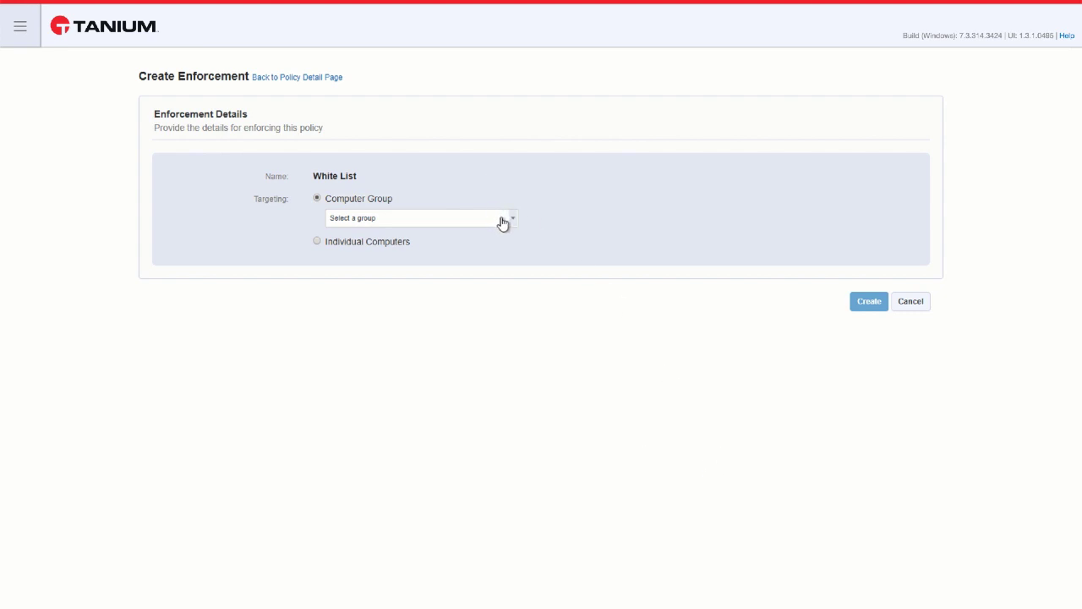
pyautogui.click(420, 217)
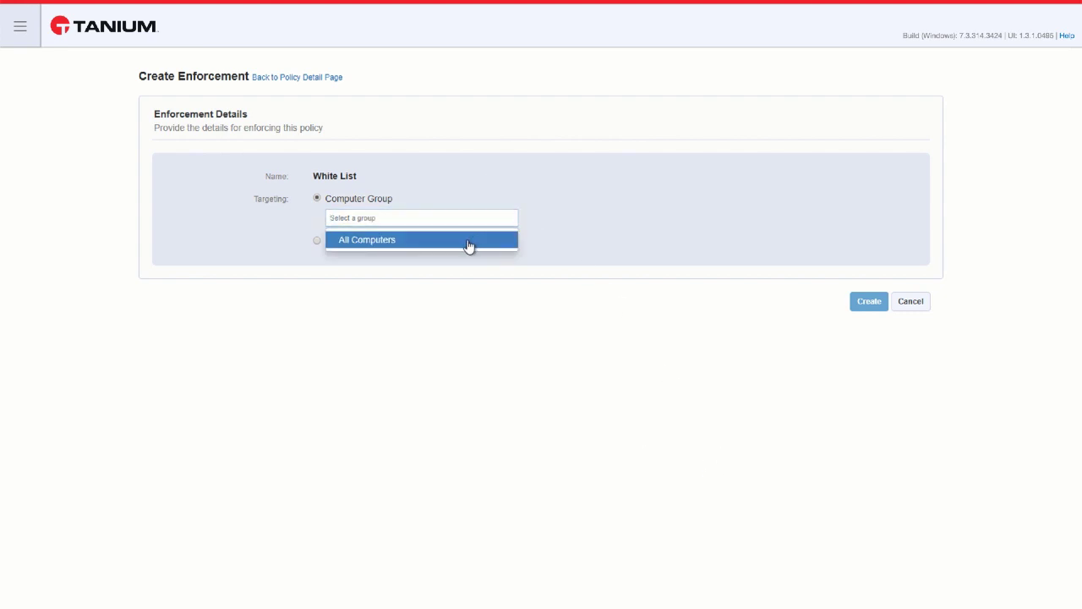
# Target the All Computers group and create the enforcement
pyautogui.click(367, 240)
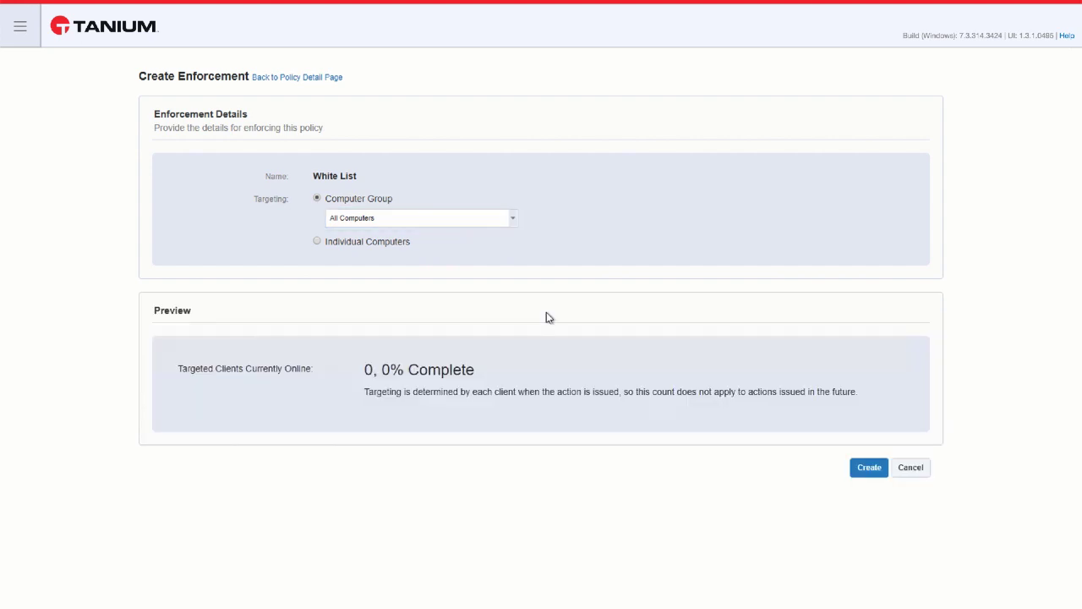
pyautogui.click(869, 467)
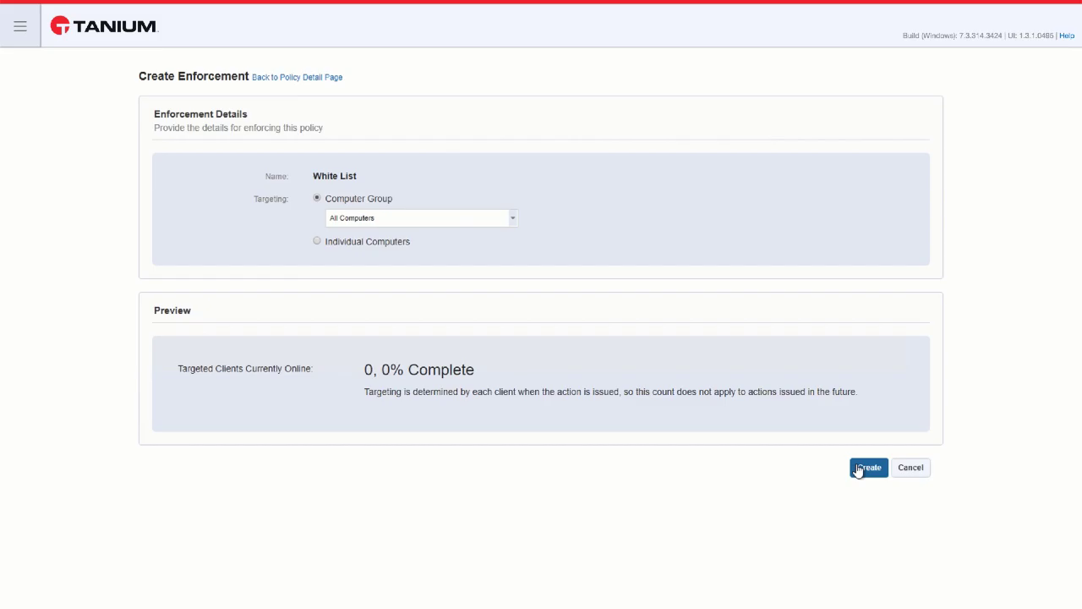
pyautogui.click(869, 466)
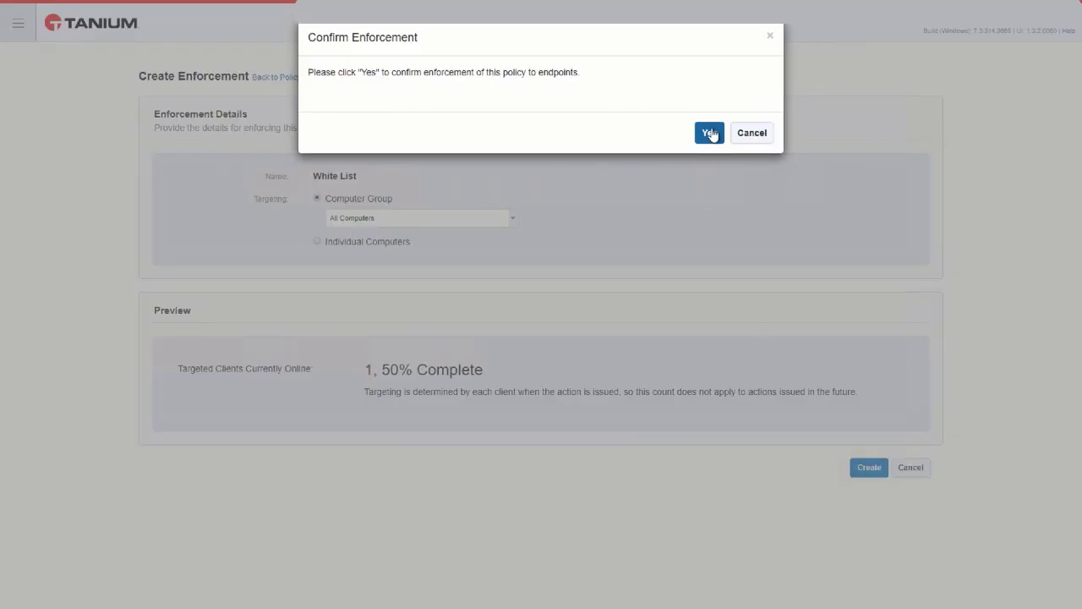
# Confirm enforcement so the White List policy shows status Enforced on All Computers
pyautogui.click(708, 132)
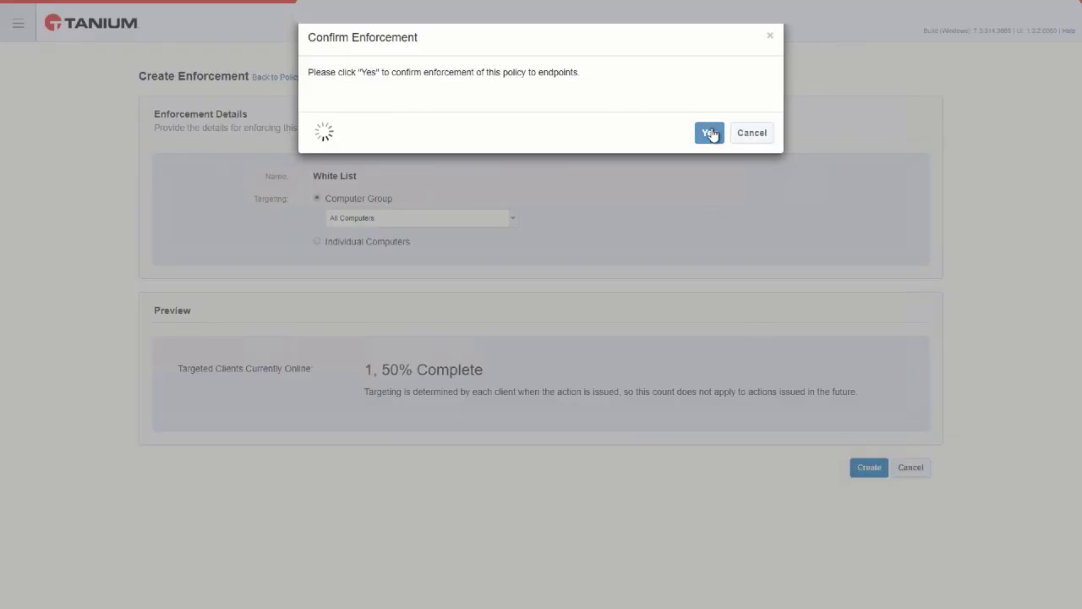
pyautogui.click(708, 132)
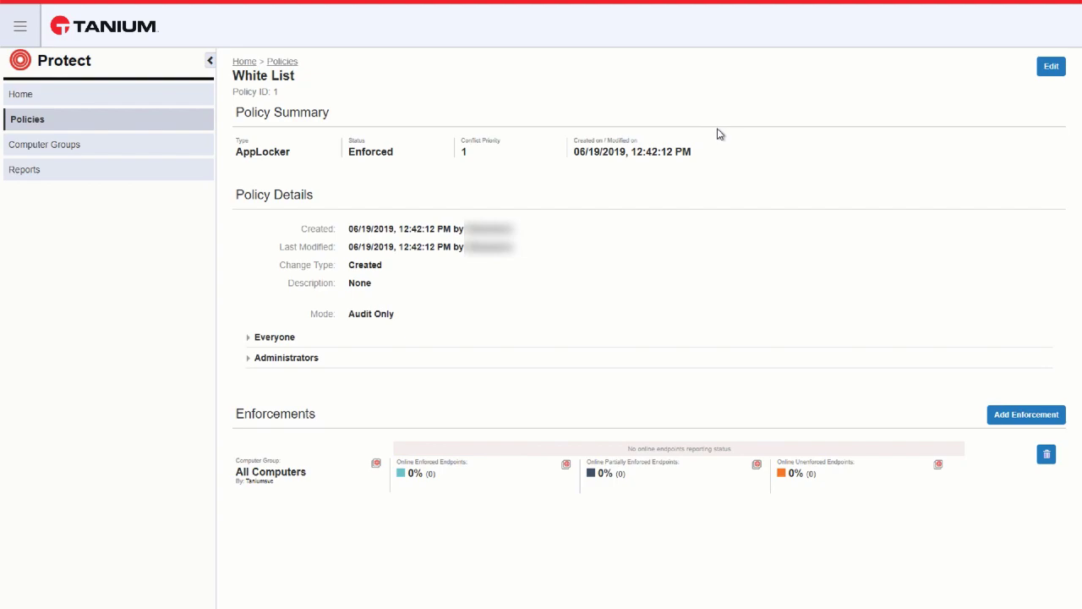
pyautogui.moveTo(385, 449)
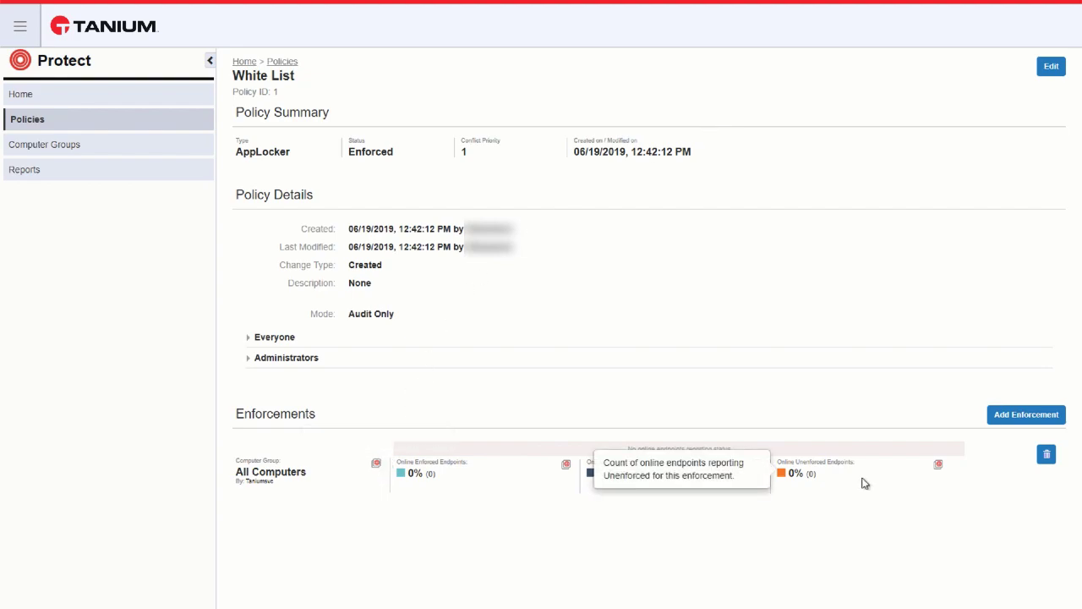
pyautogui.moveTo(737, 528)
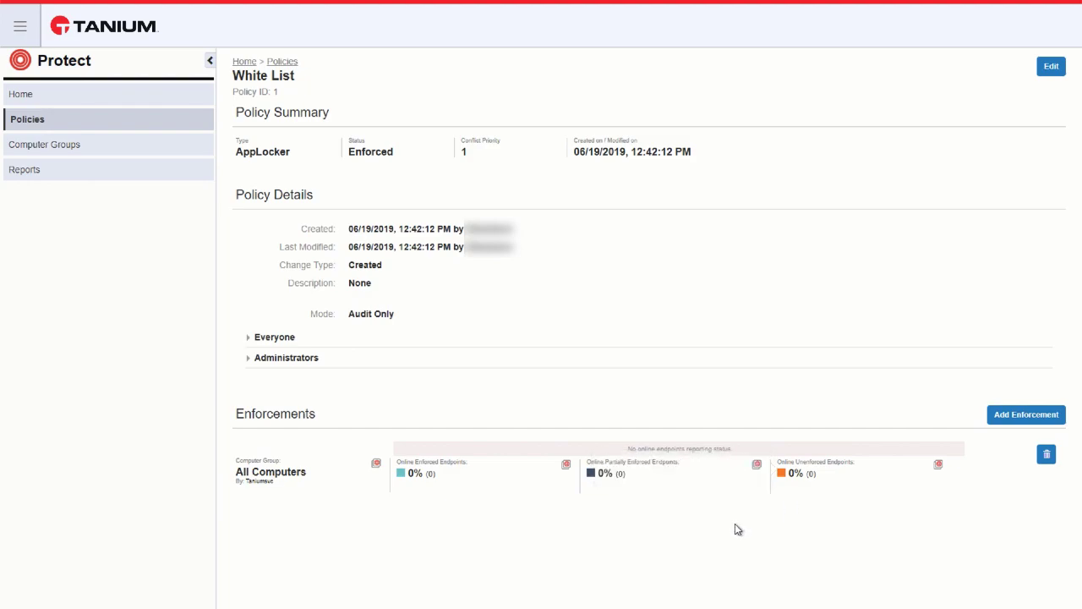